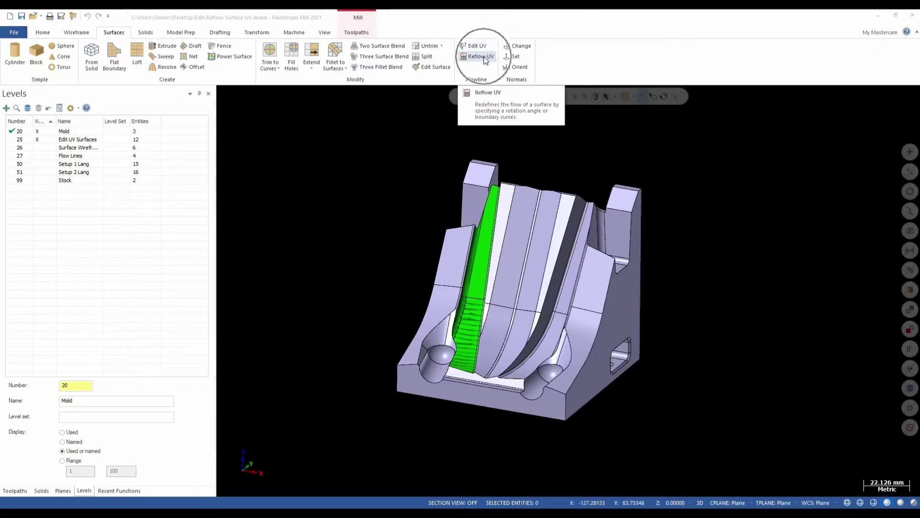
mouse_move(200, 74)
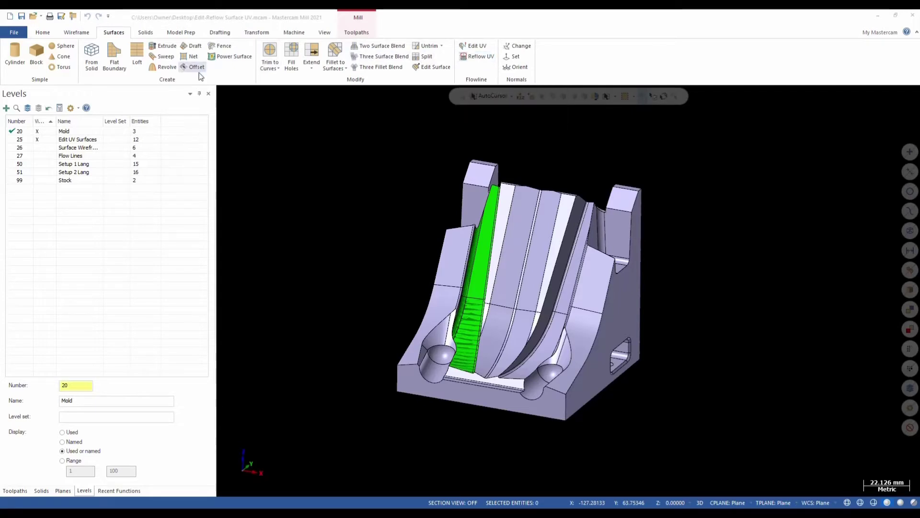
Step: Make level 25 Edit UV Surfaces main, hide level 20 Mold, and start Edit UV
click(37, 131)
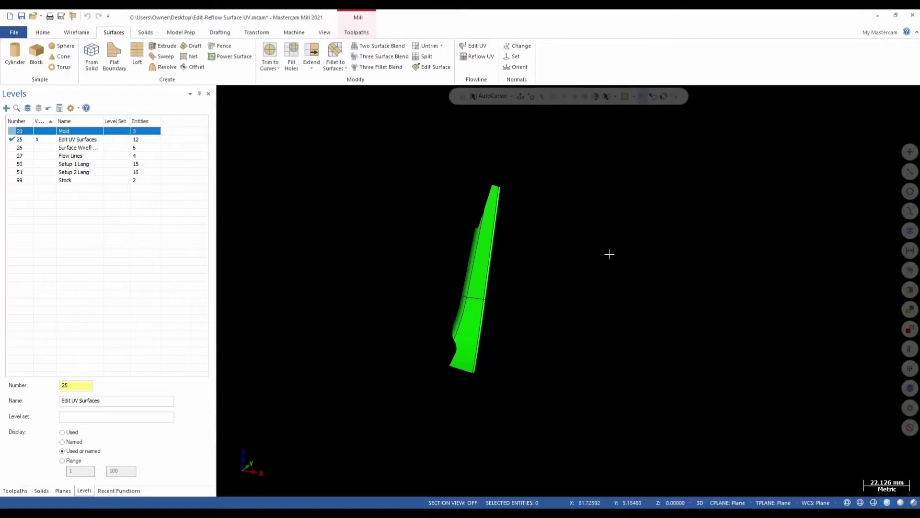
click(476, 46)
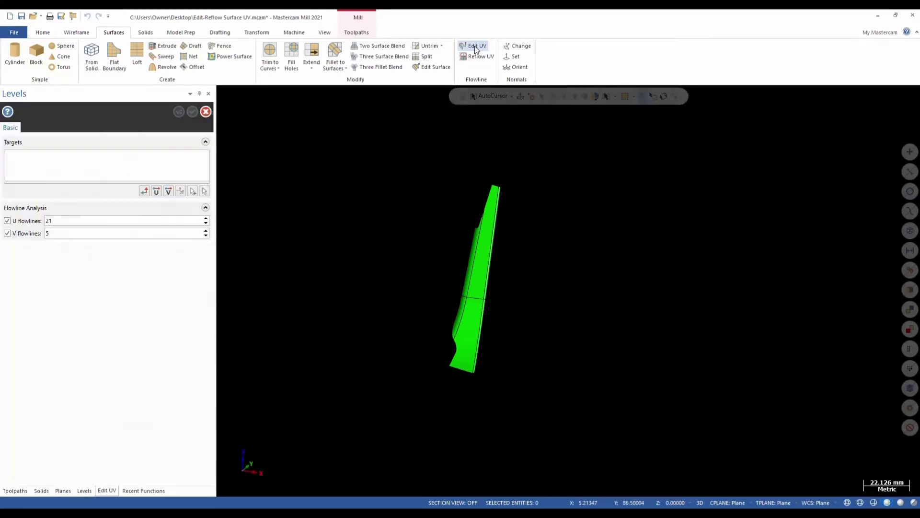
Step: Select the three surfaces and apply Switch UV, Reverse U and Reverse V to them
click(476, 46)
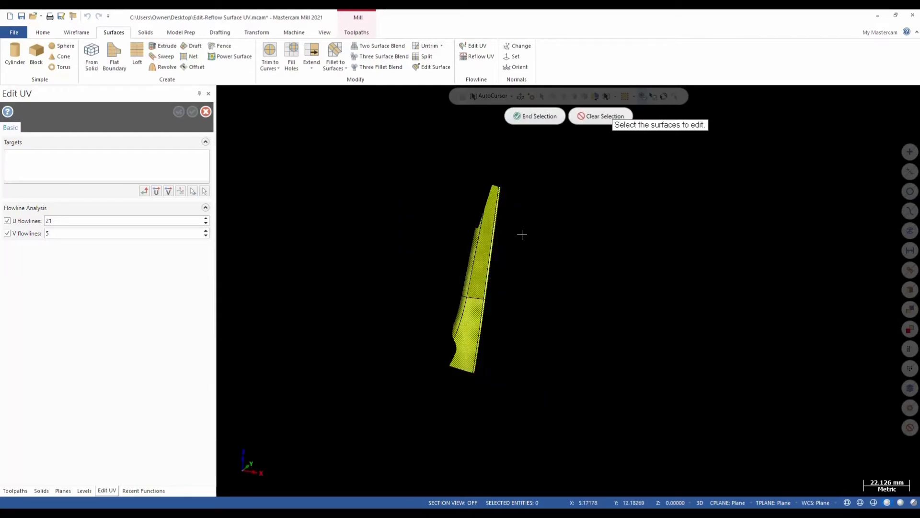
click(534, 116)
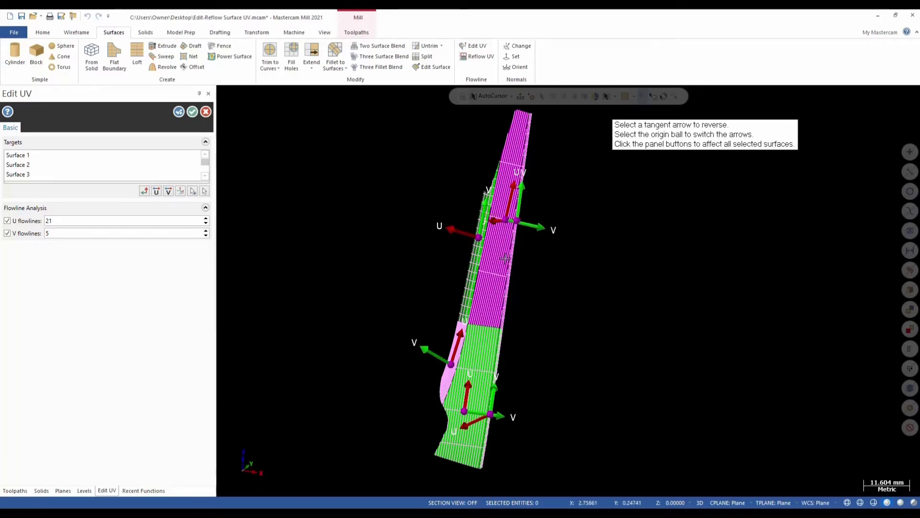
mouse_move(145, 190)
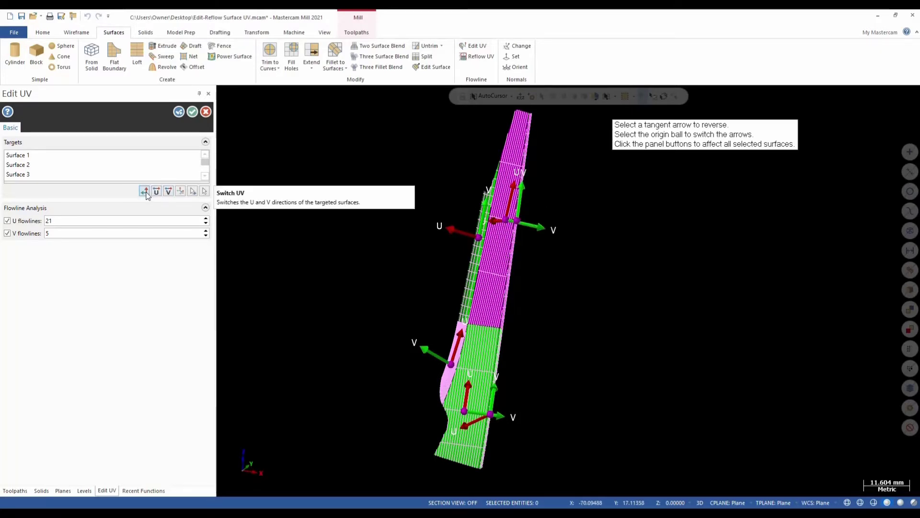
click(145, 191)
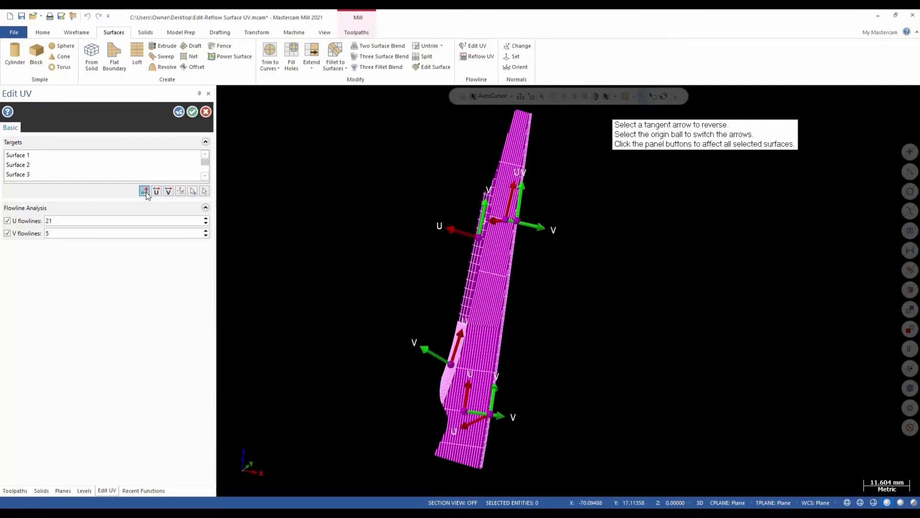
click(157, 191)
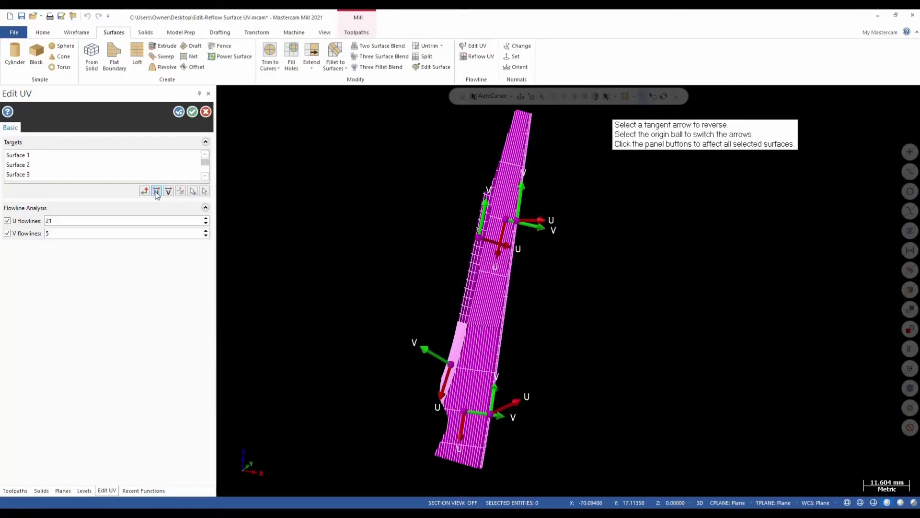
click(168, 191)
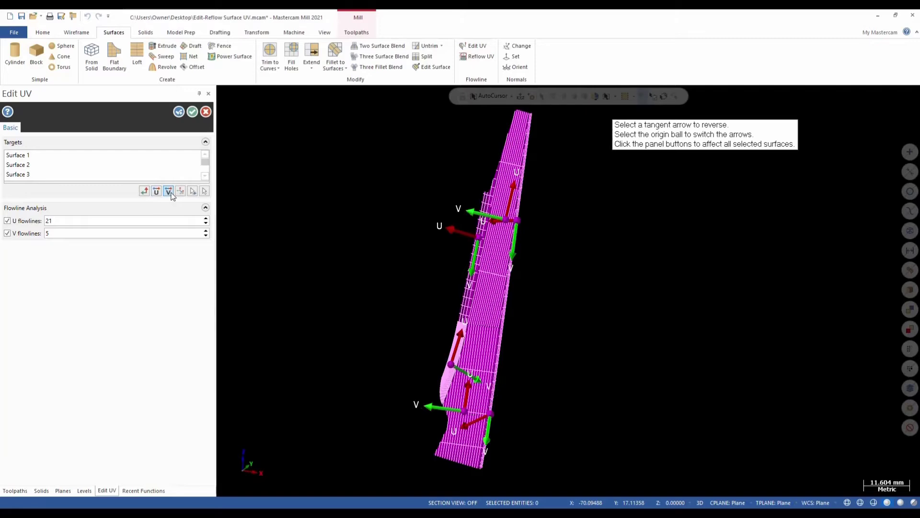
click(180, 190)
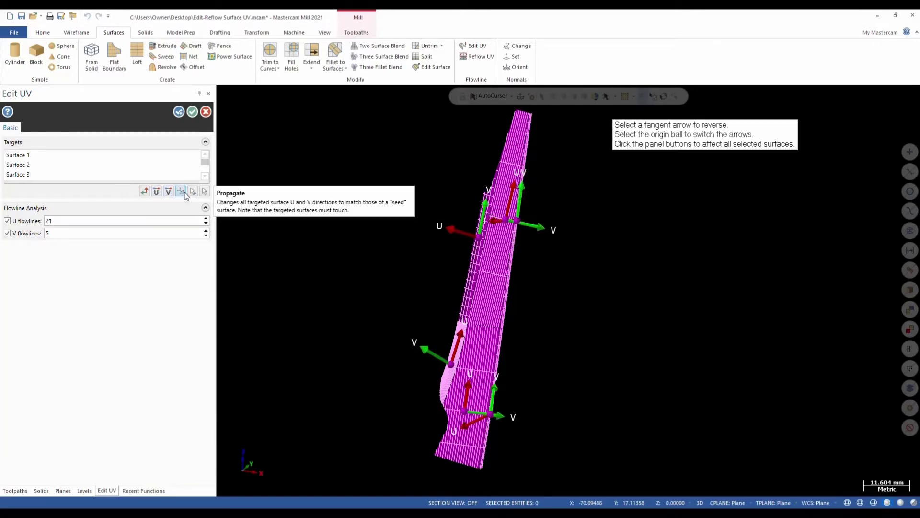
Step: Propagate flow directions from a seed surface across all surfaces, accept, and start Reflow UV
click(180, 190)
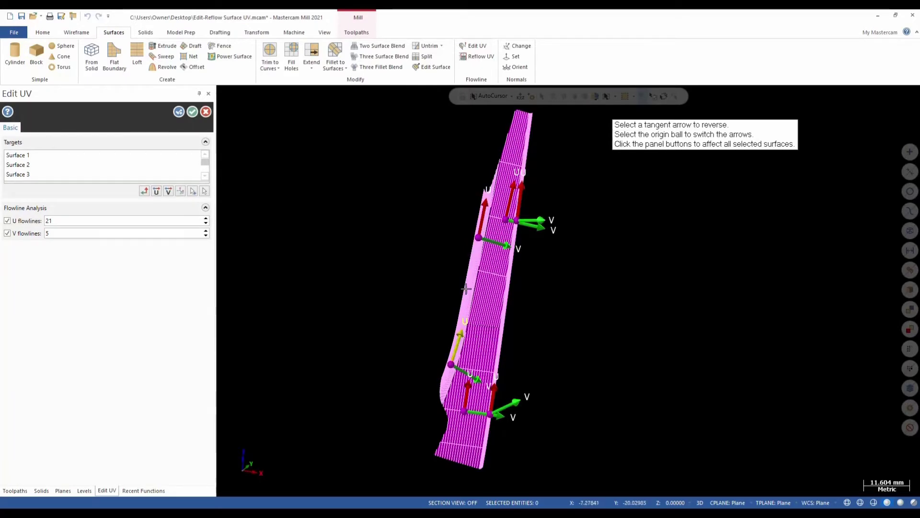
click(457, 341)
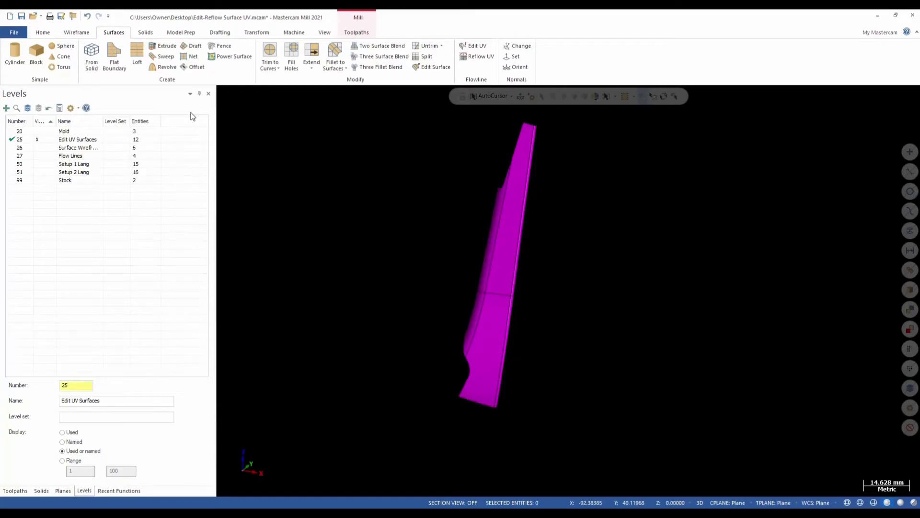
click(477, 56)
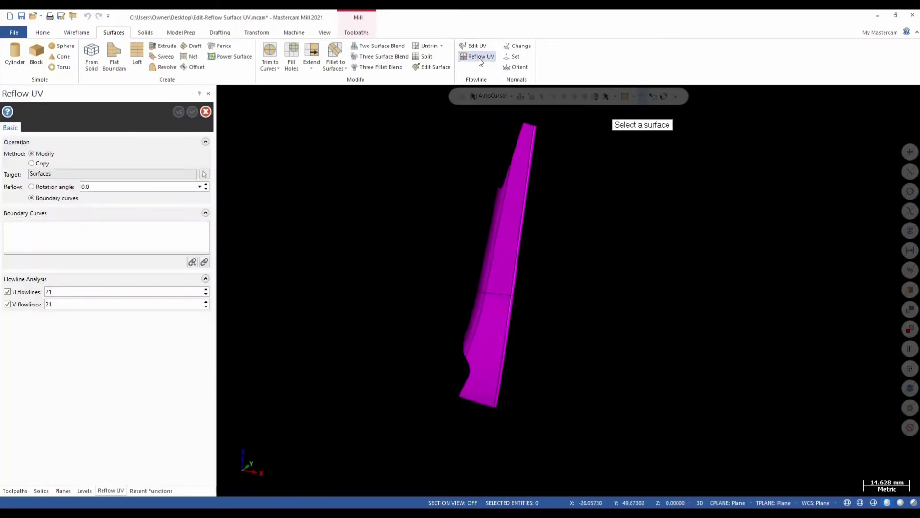
Step: Pick the upper surface, preview a -22.0° rotation, then choose the Boundary curves reflow option
click(31, 187)
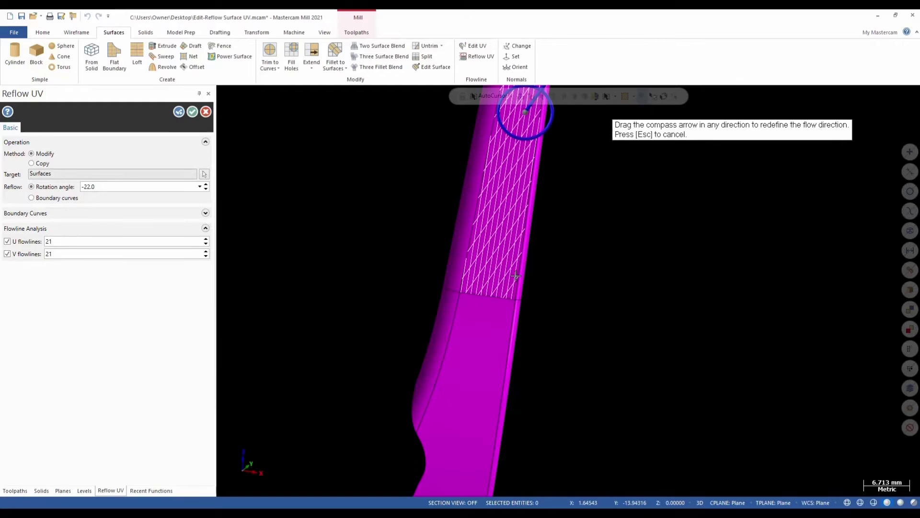
mouse_move(501, 260)
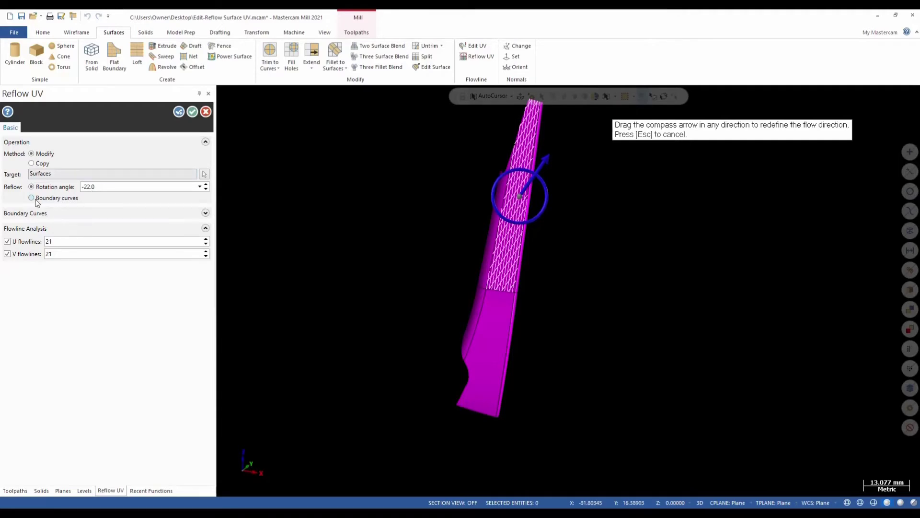
click(32, 198)
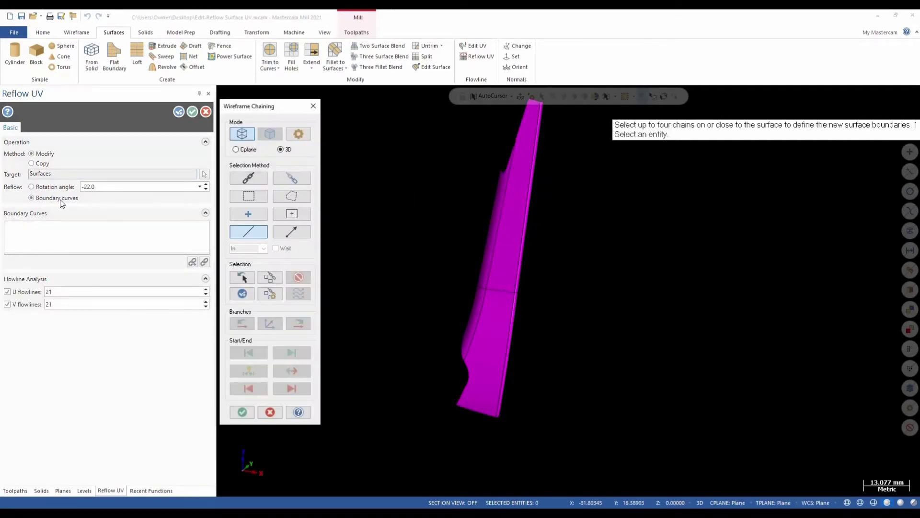
Step: Turn on level 26 Surface Wireframe and chain the upper surface's edge curves as reflow boundaries
click(84, 490)
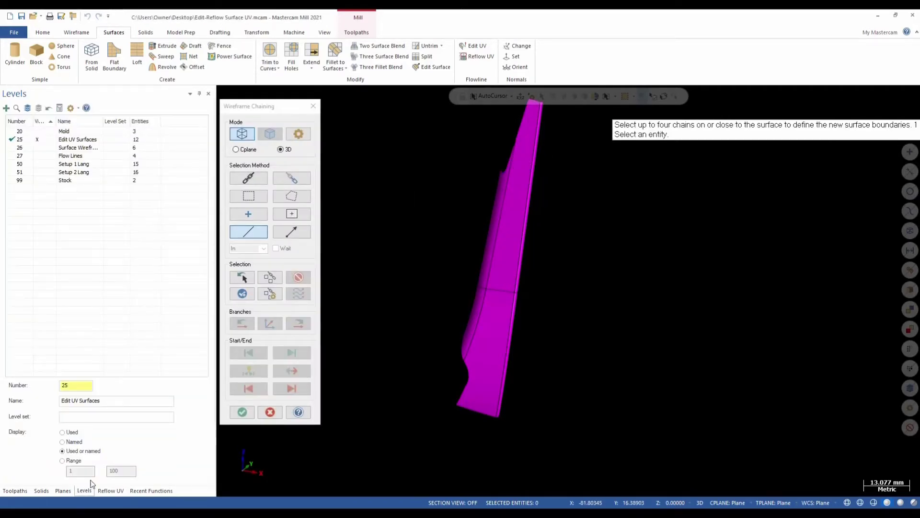
click(78, 147)
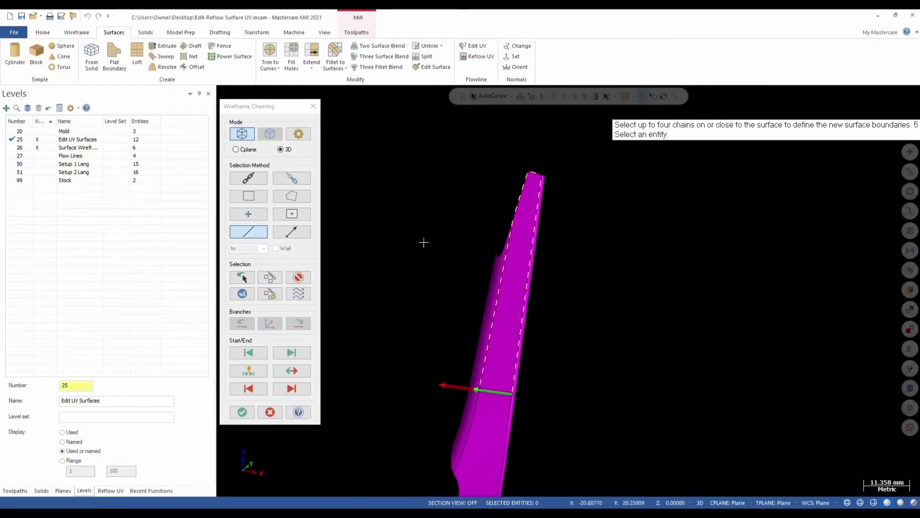
click(243, 412)
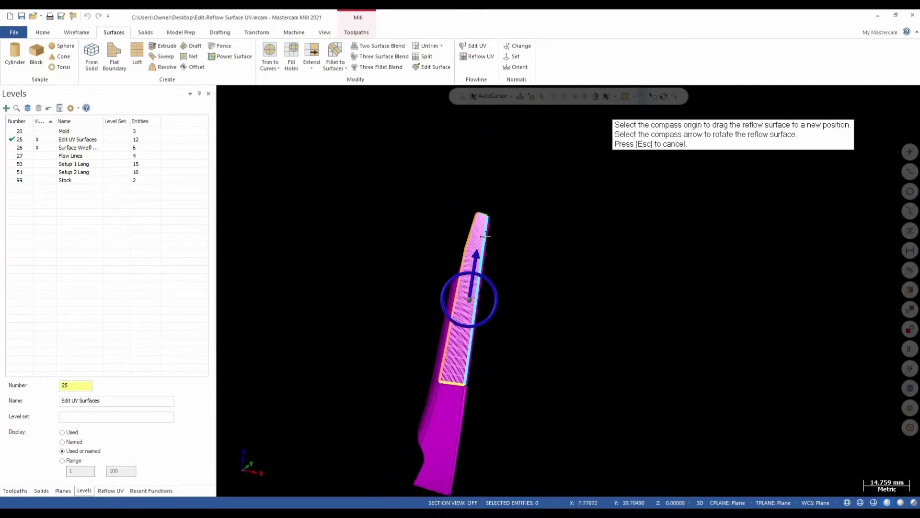
mouse_move(595, 199)
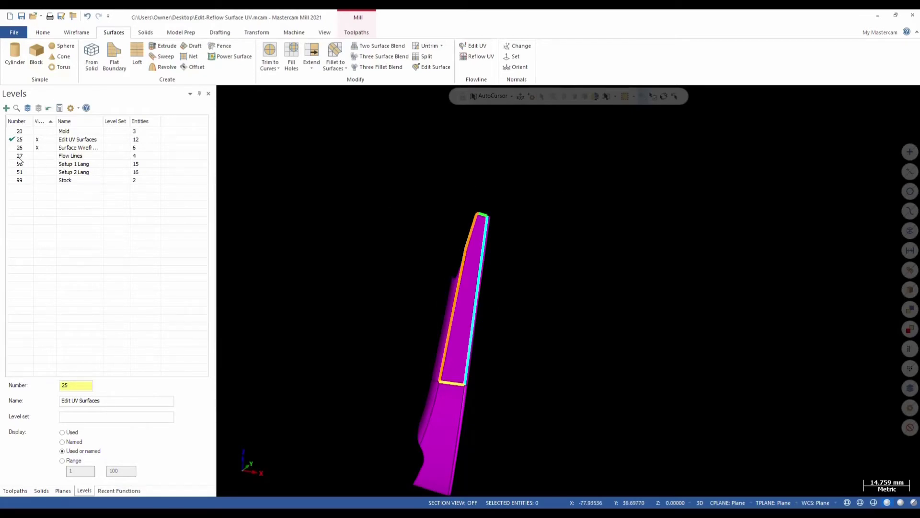
Step: Show level 27 Flow Lines and reflow the upper surface between two chained flow-line curves
click(18, 155)
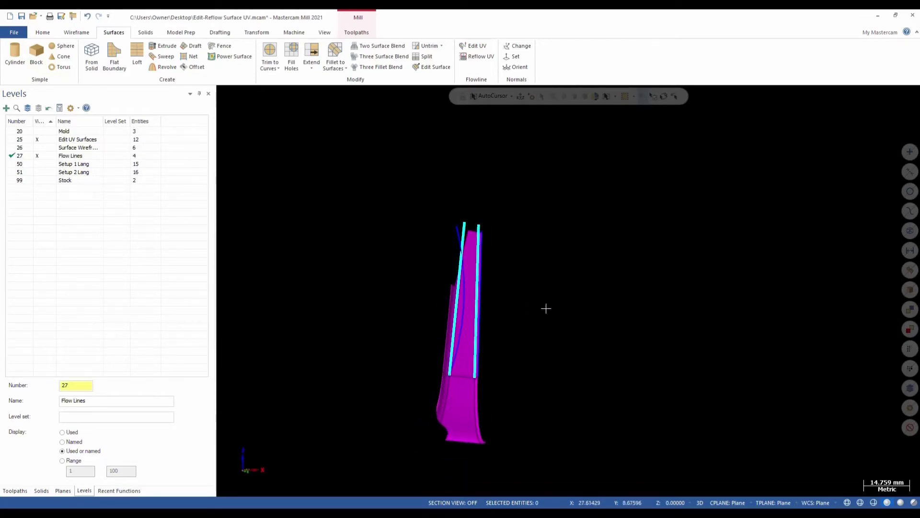
click(477, 56)
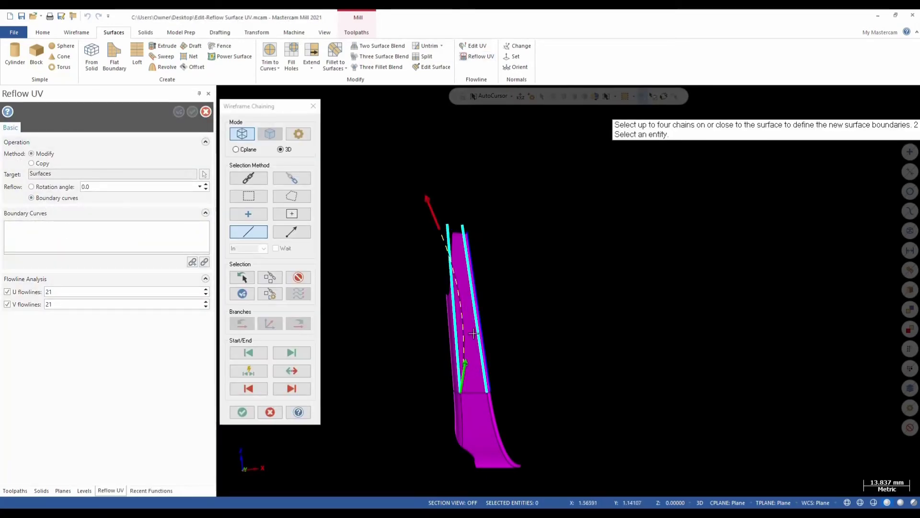
click(241, 412)
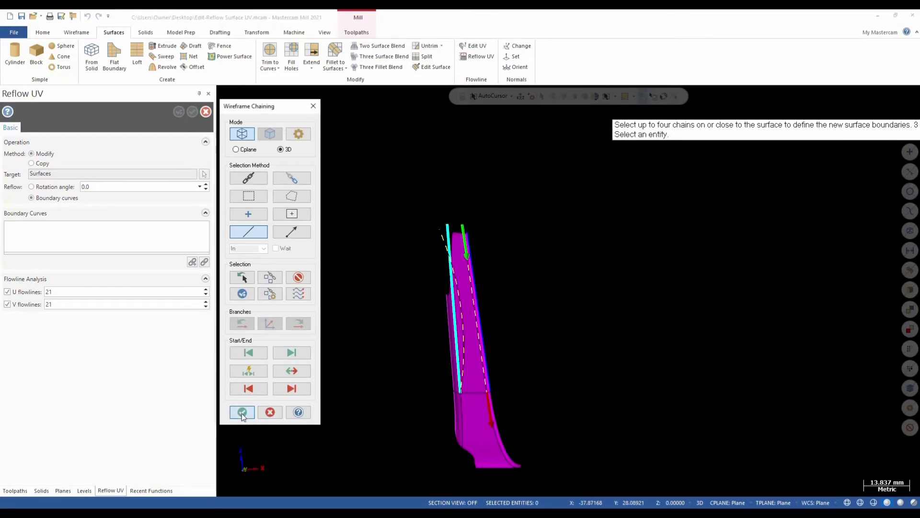
click(241, 411)
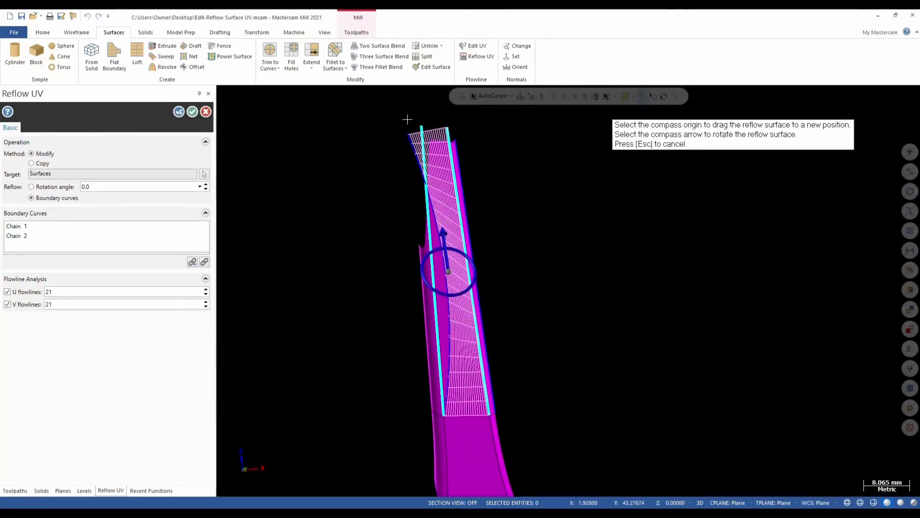
mouse_move(492, 379)
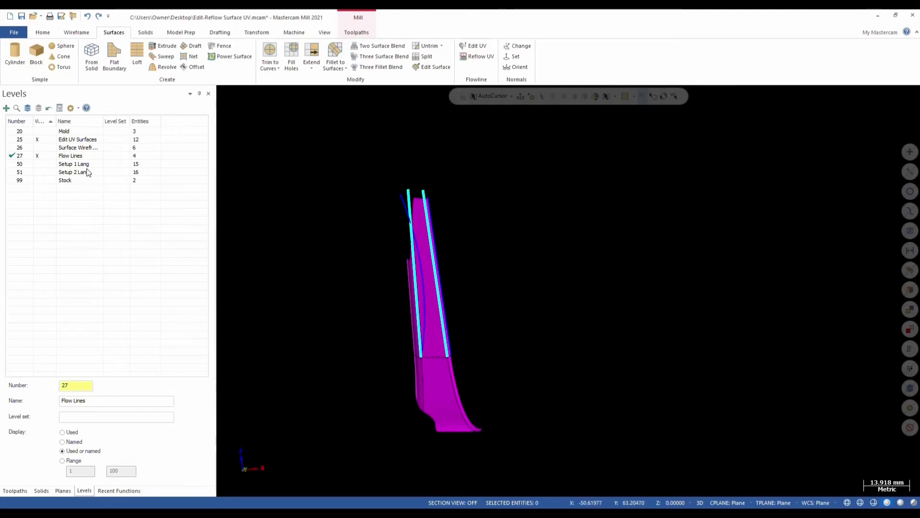
Step: Reflow the upper surface again to the chained flow-line boundary curves and accept it
click(481, 56)
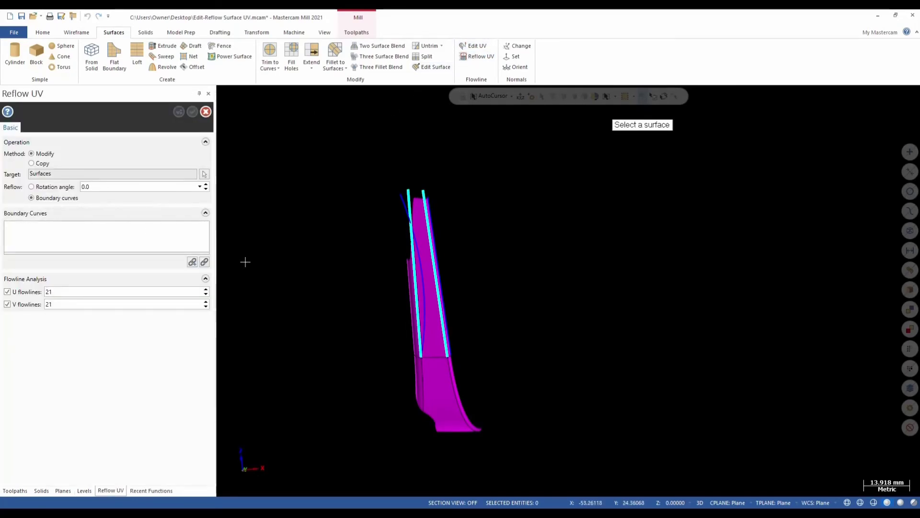
click(192, 261)
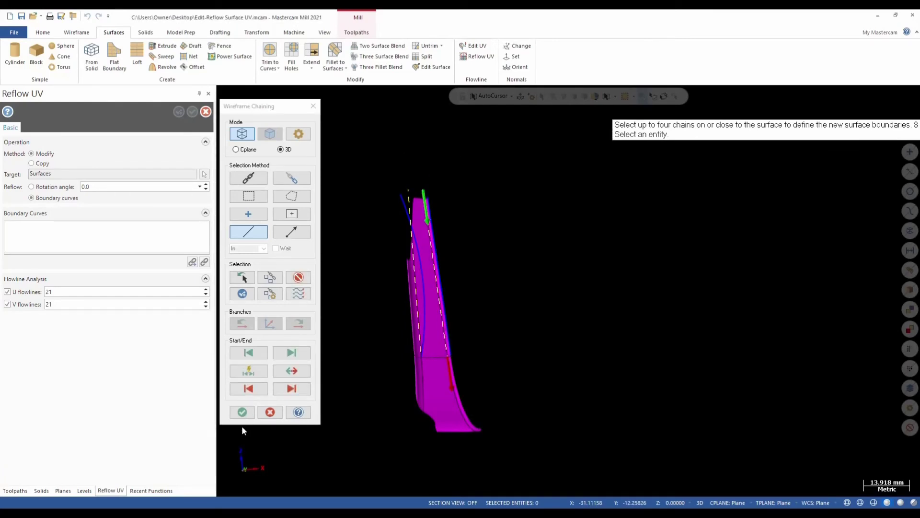
click(242, 412)
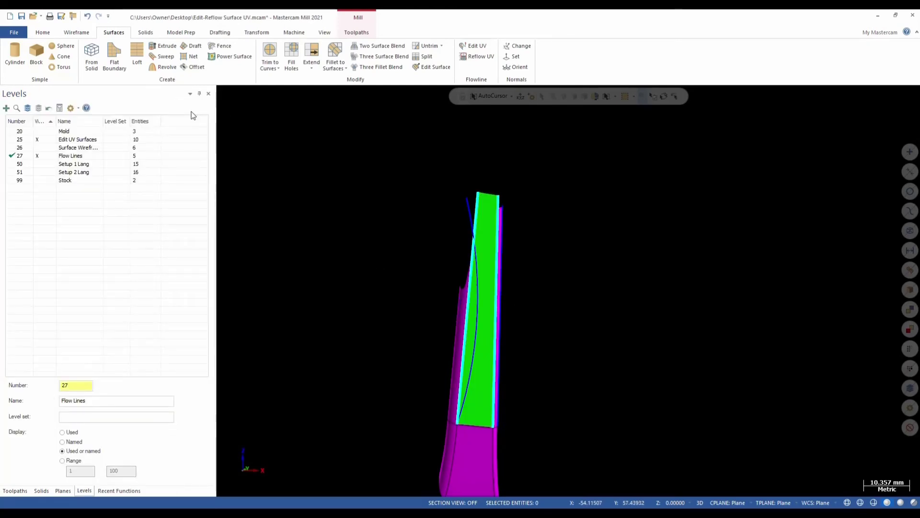
mouse_move(578, 192)
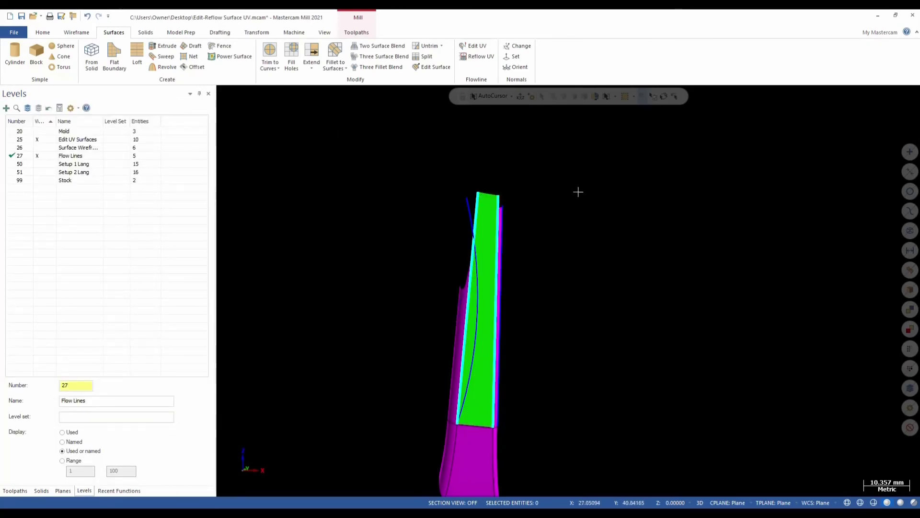